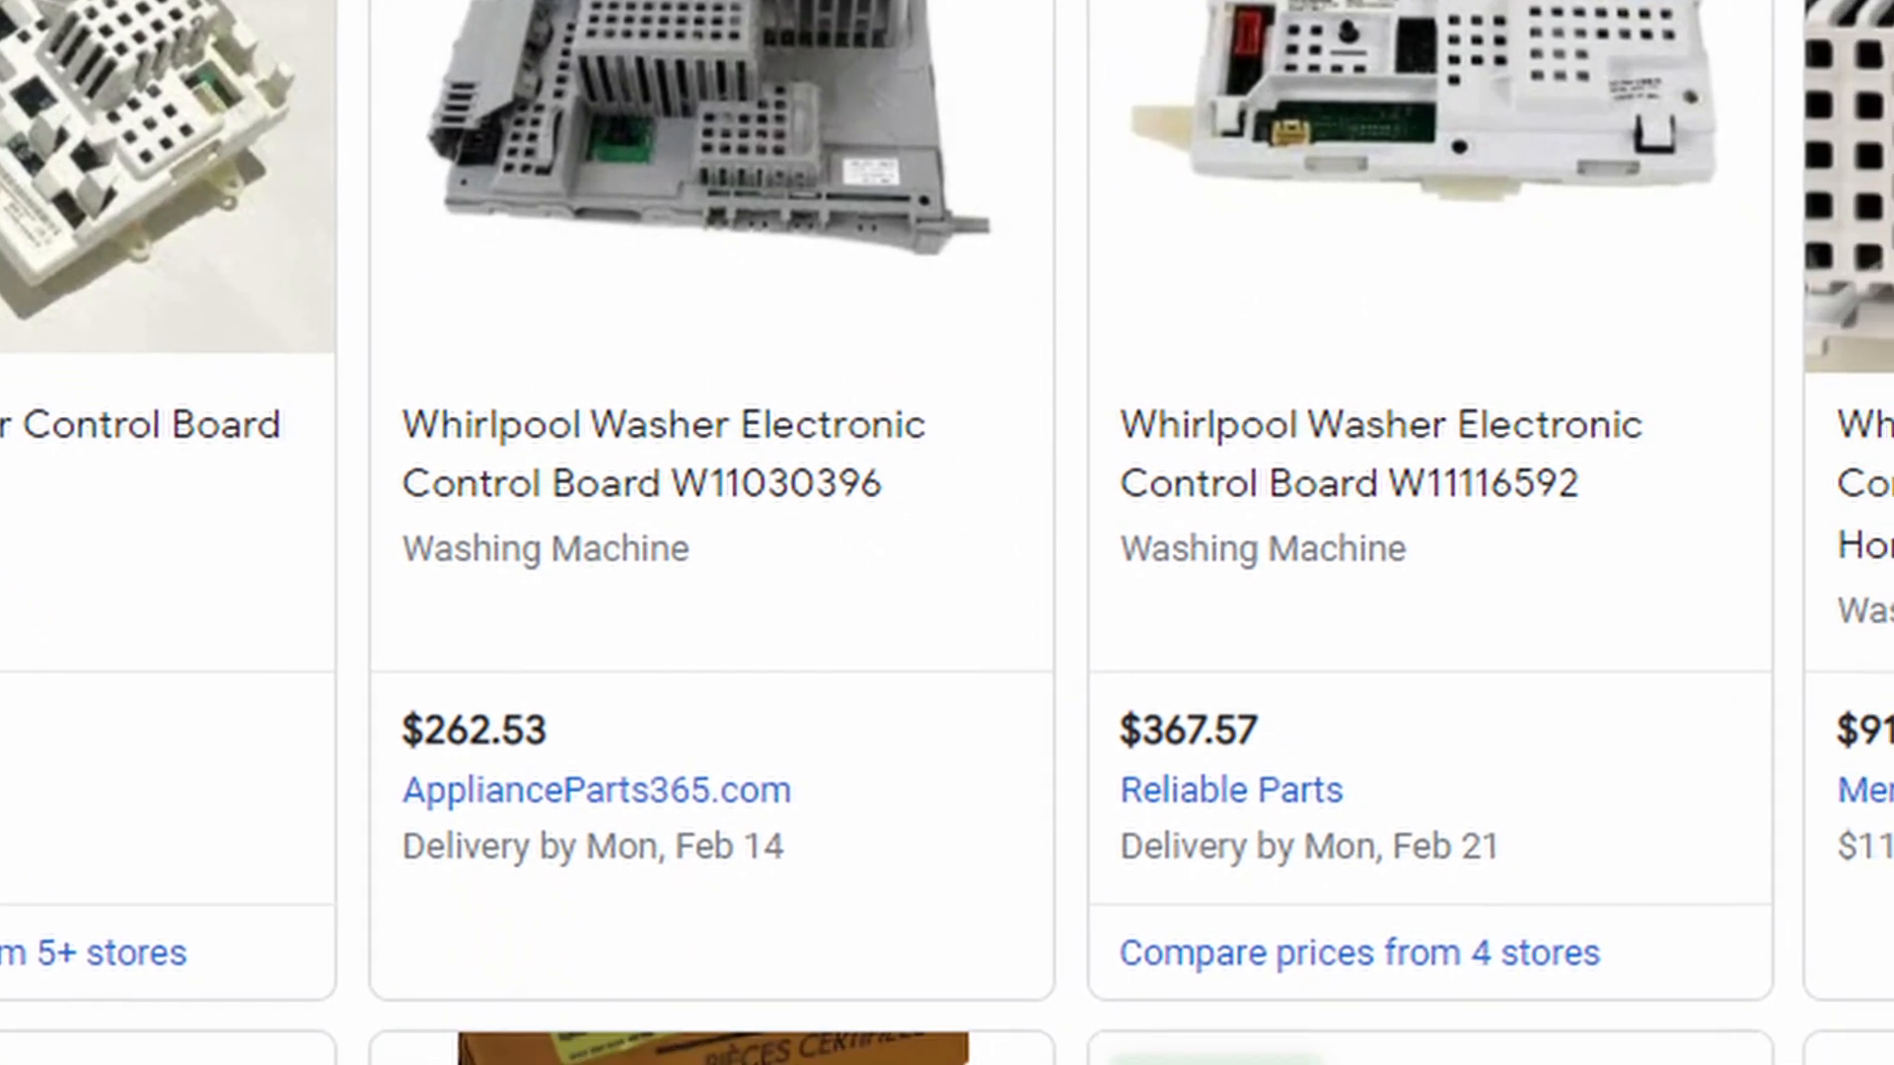
pyautogui.scroll(-3)
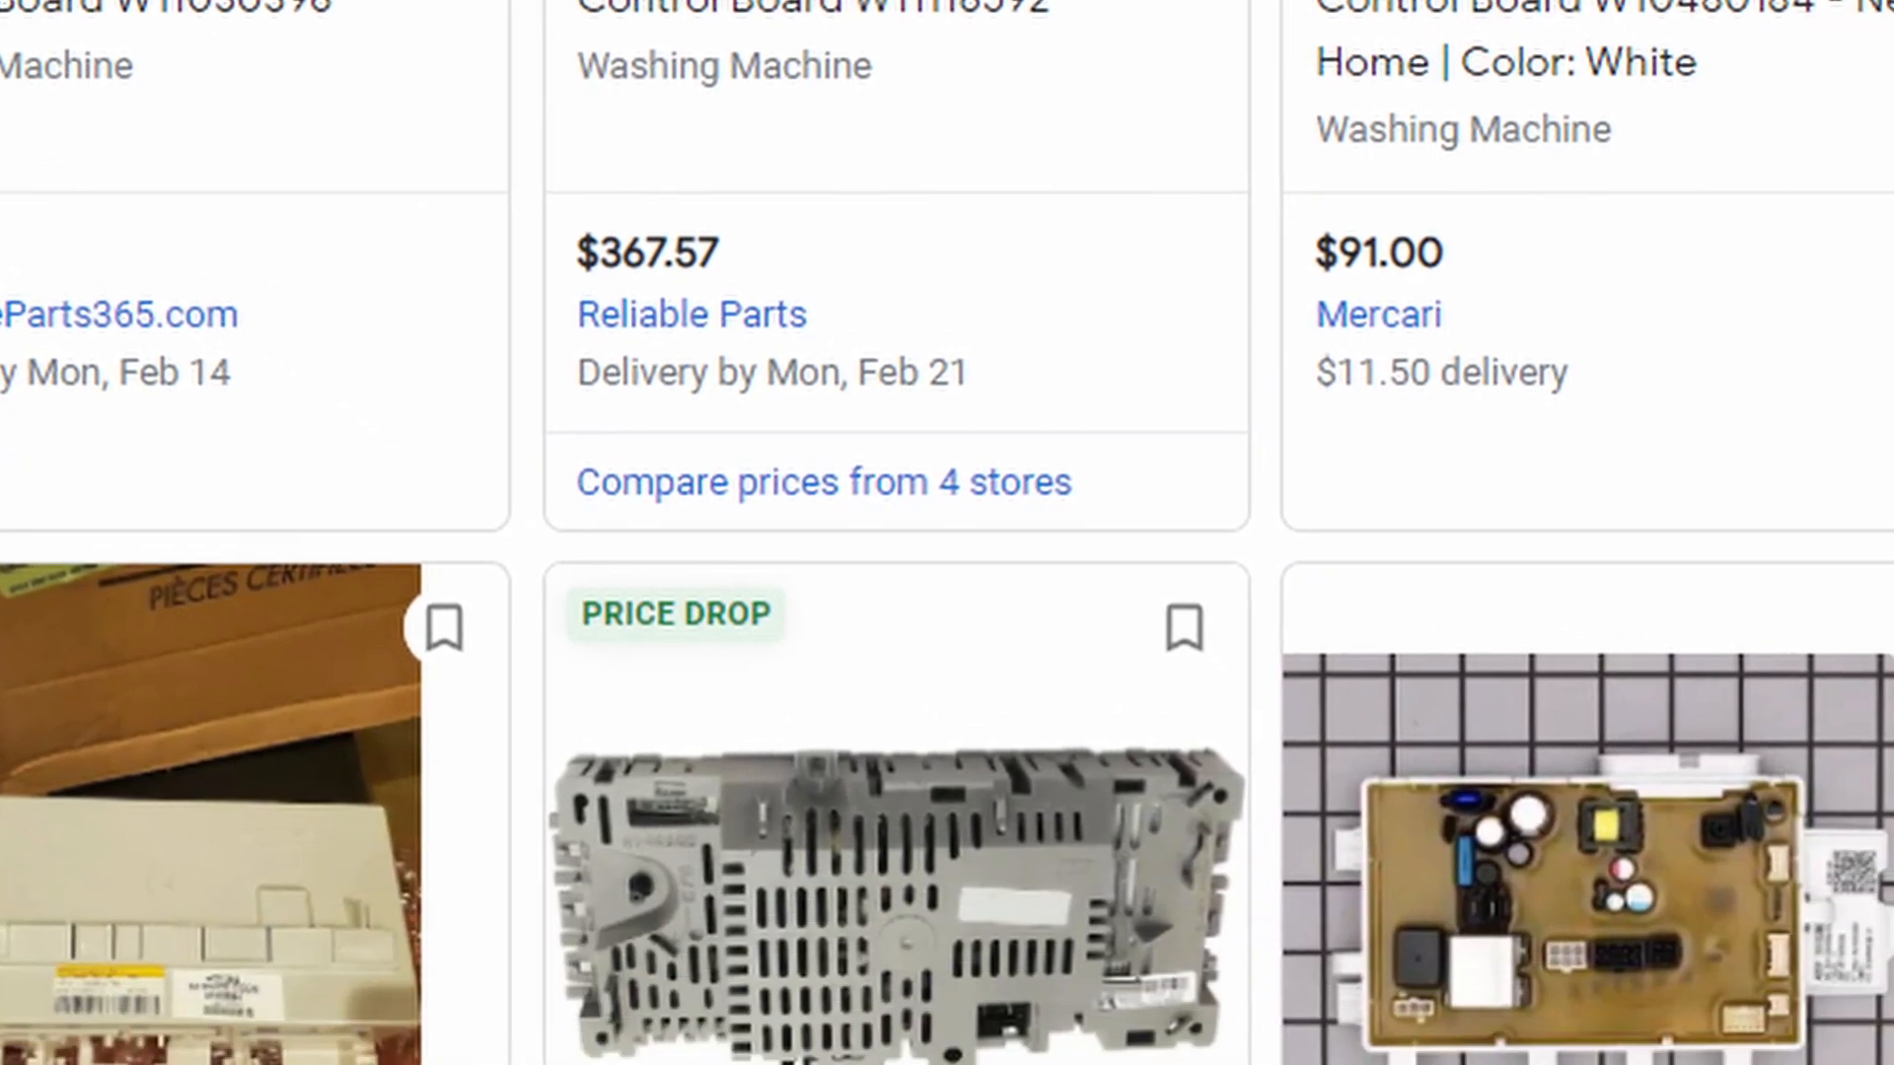